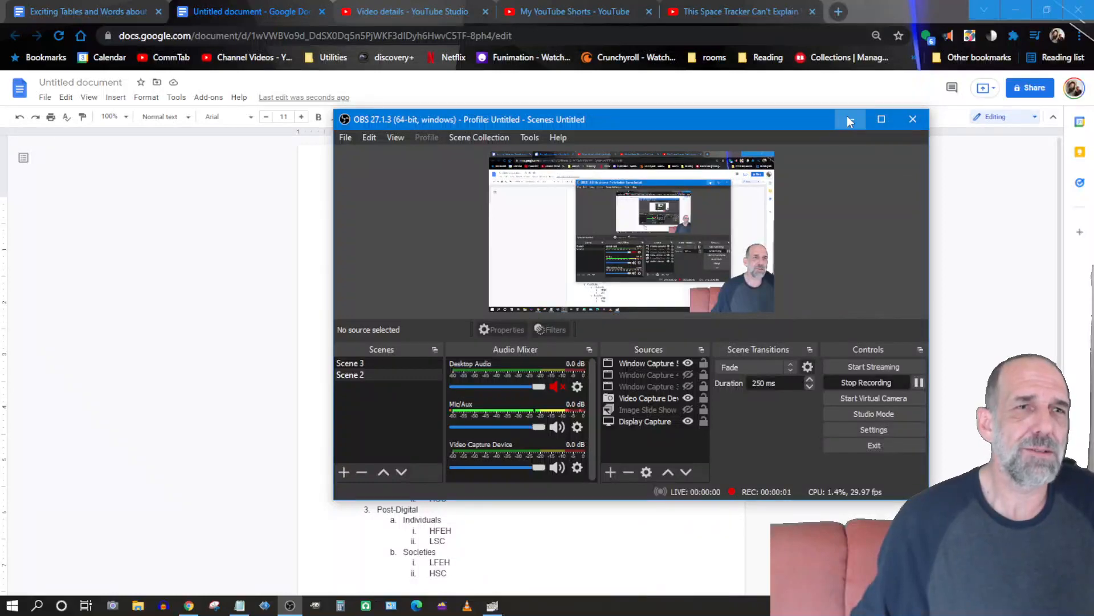
# - Minimize the OBS Studio window to reveal the Google Docs outline behind it
pyautogui.click(848, 120)
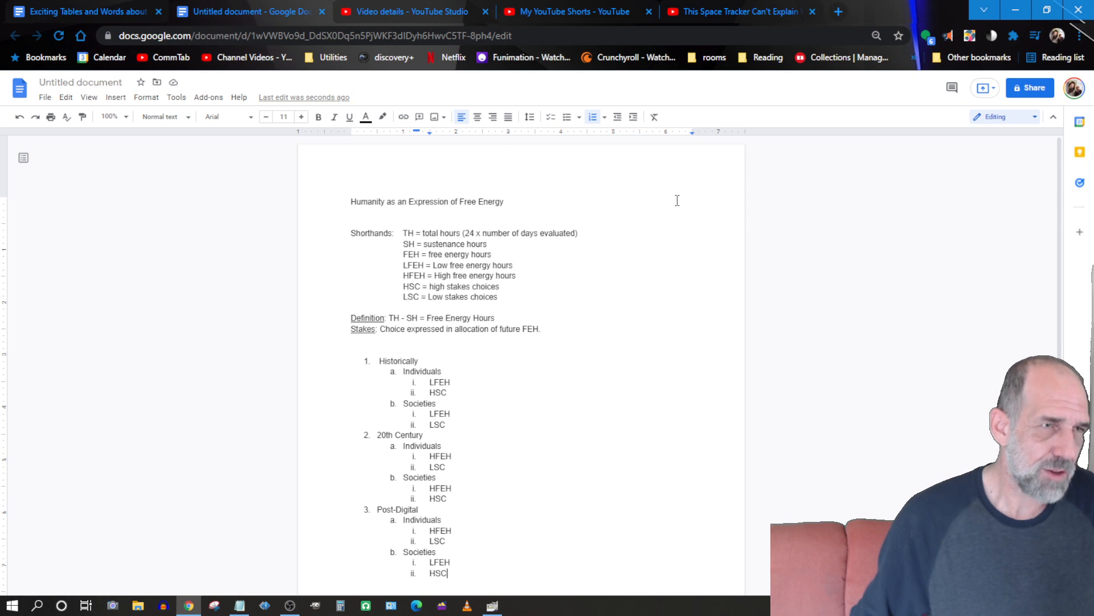
pyautogui.moveTo(936, 239)
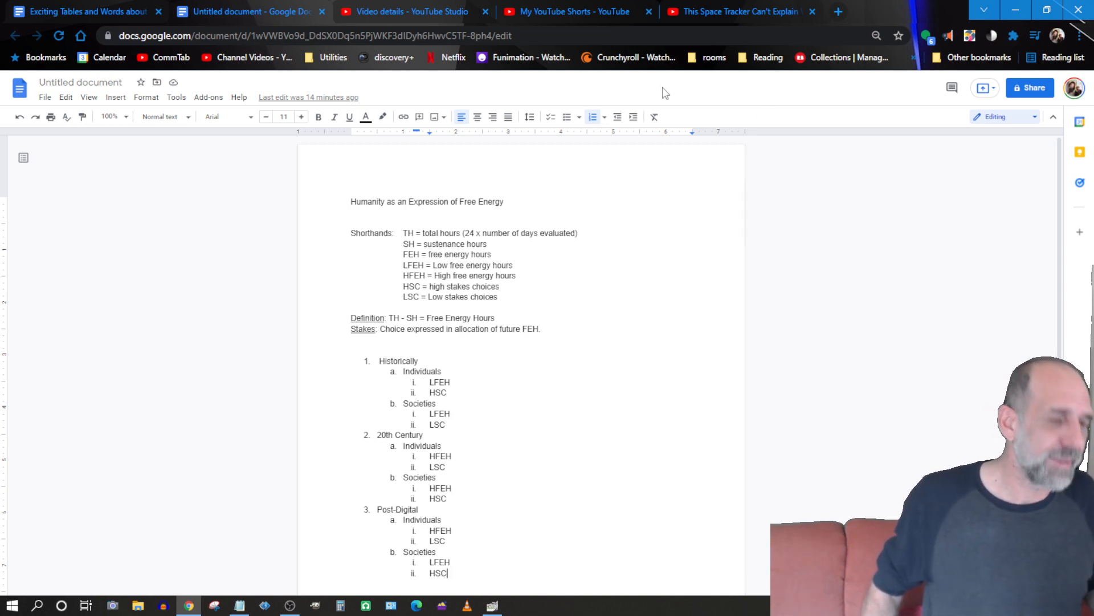
# - Bring up the window switcher (Alt+Tab) to move to another open program
pyautogui.press('alt+tab')
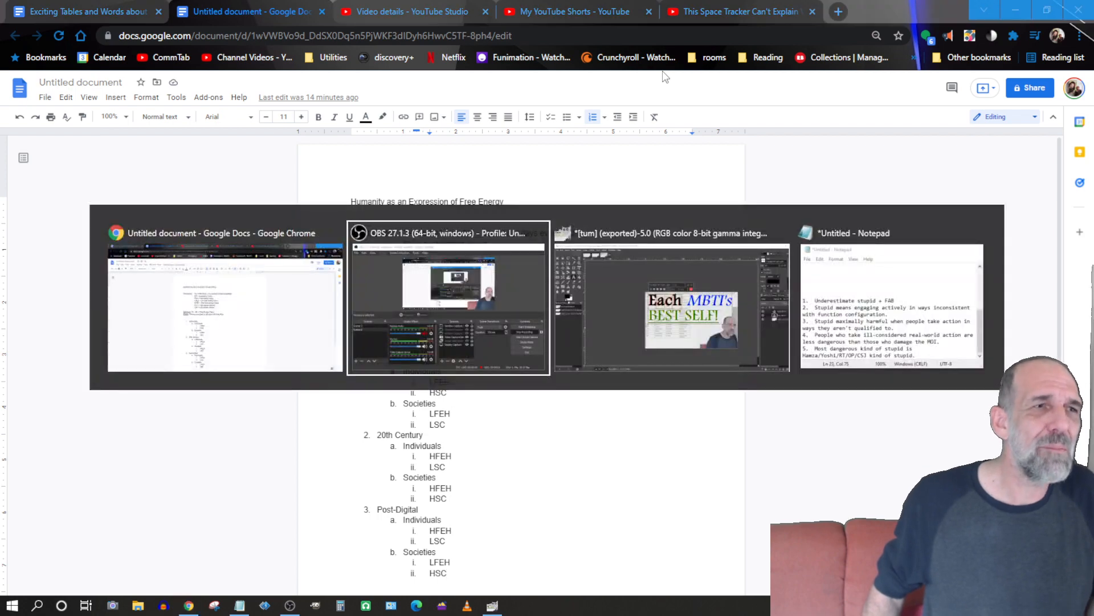